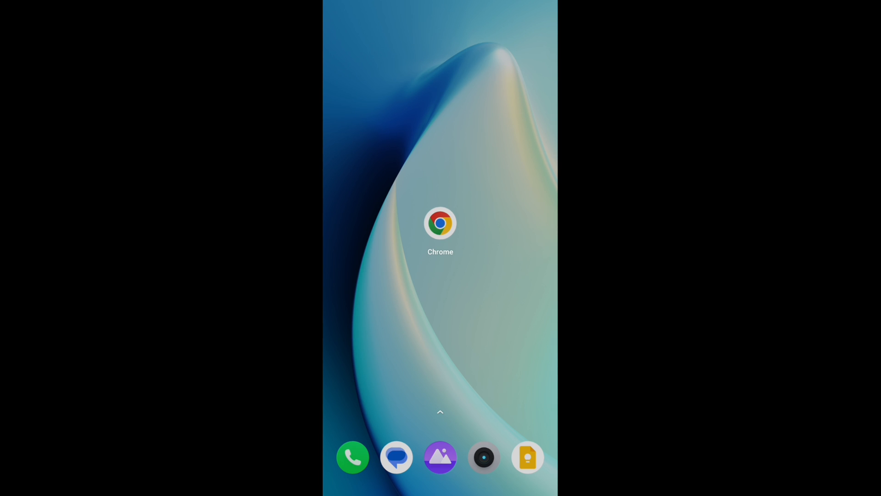
# In Chrome, search Google for 'Adobe Firefly' and open Adobe's Firefly result.
pyautogui.click(441, 223)
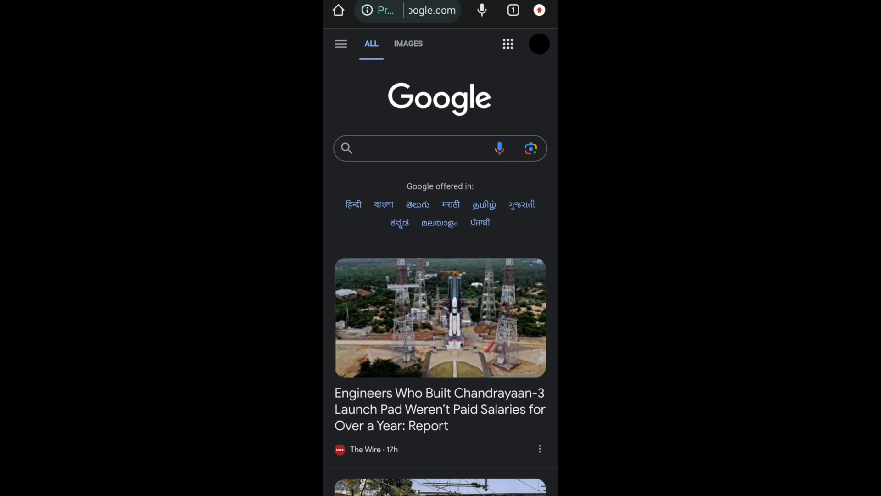
pyautogui.click(421, 148)
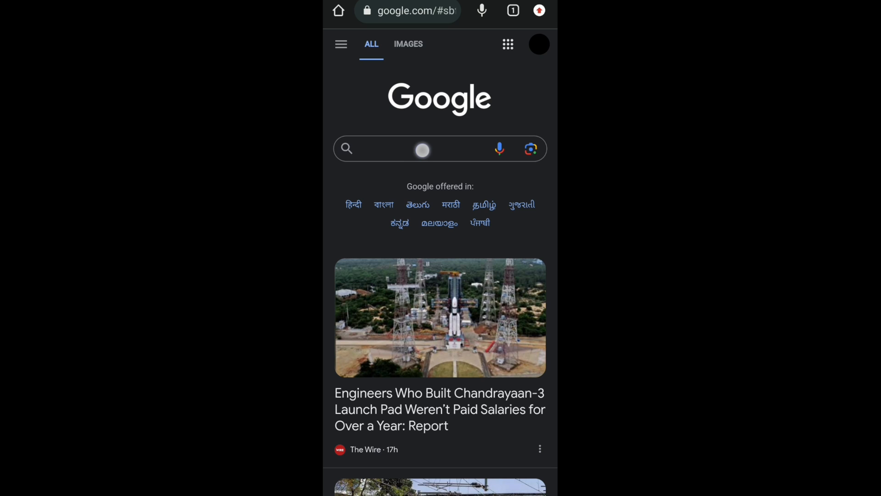
pyautogui.click(423, 149)
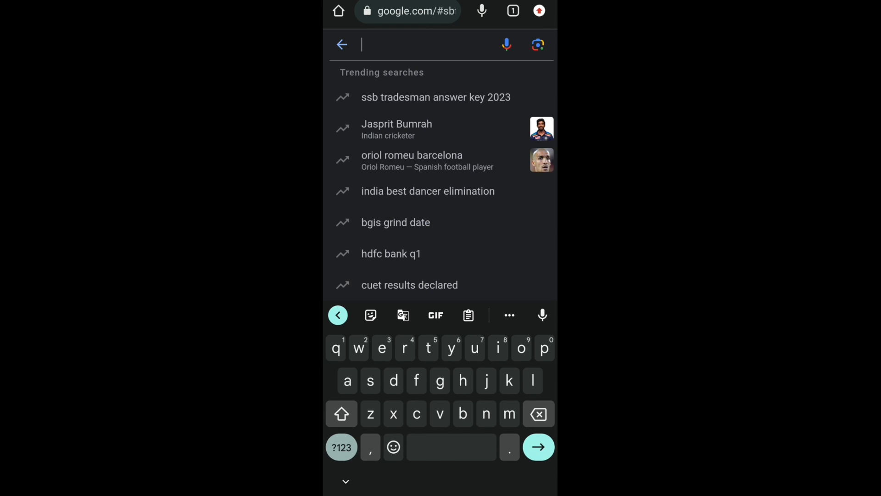
pyautogui.write('adobb')
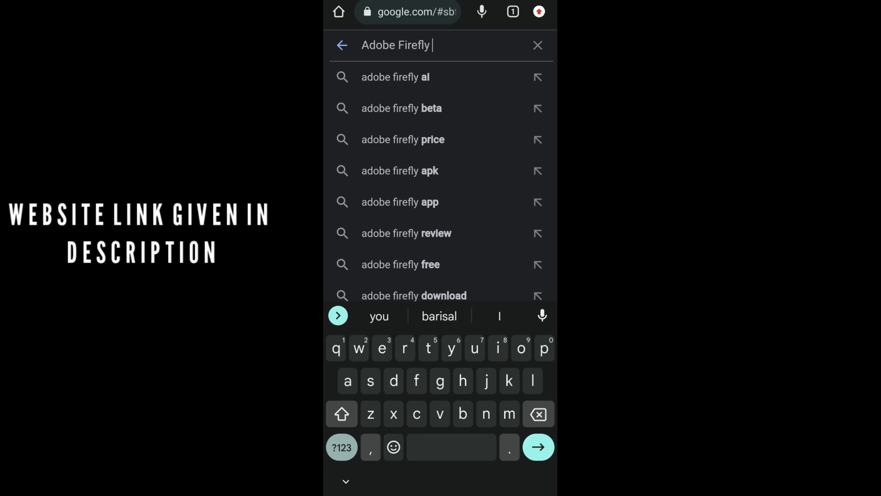
pyautogui.click(395, 77)
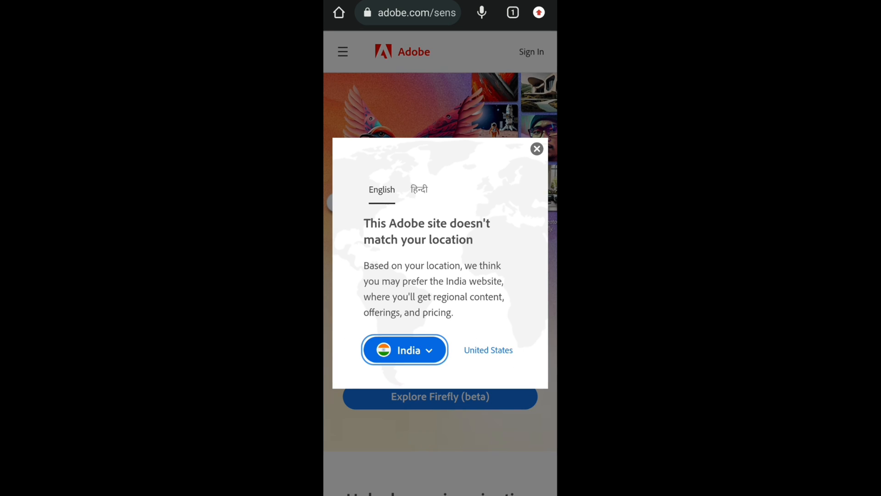
# Switch the Adobe site to India - English and open Generative fill via Create with Firefly.
pyautogui.click(404, 349)
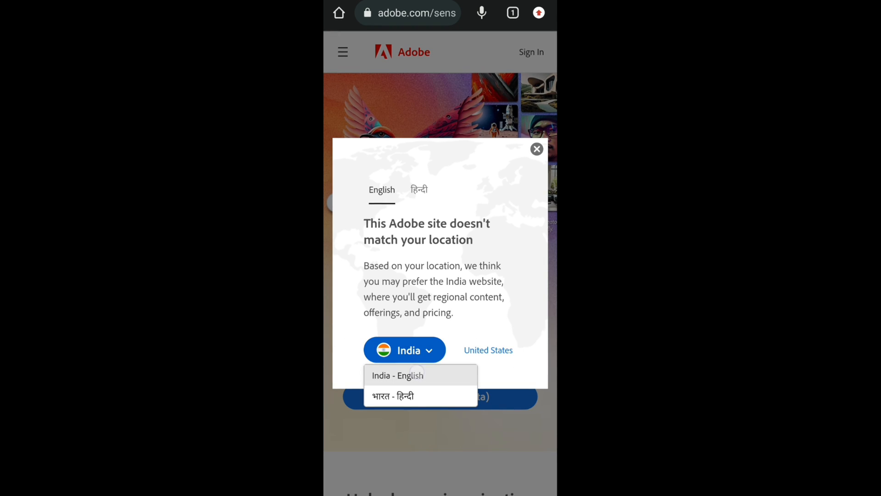
pyautogui.click(398, 375)
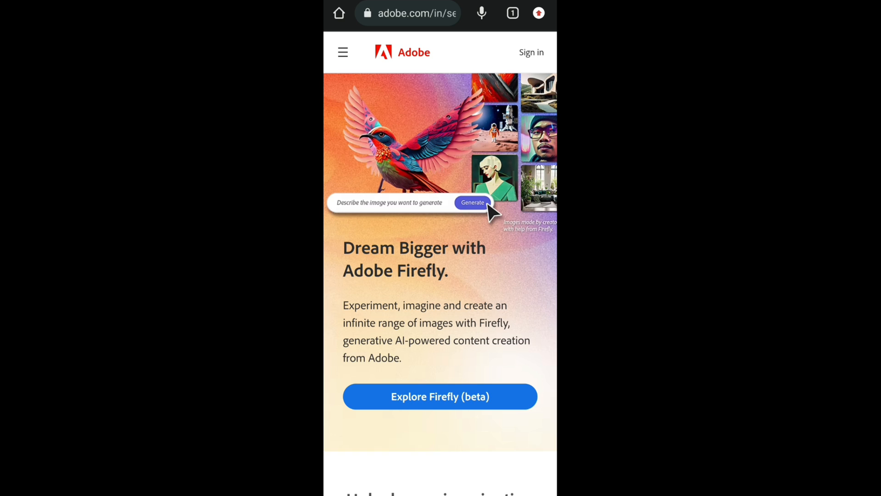
pyautogui.scroll(-3)
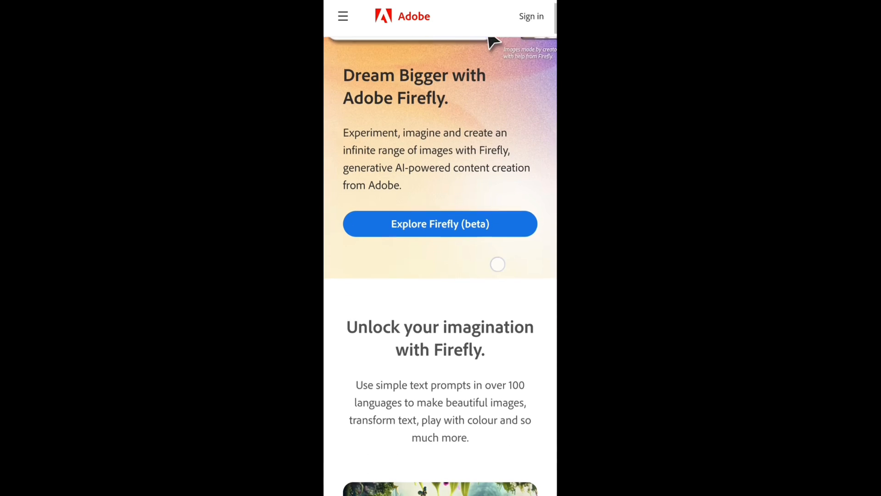
pyautogui.scroll(-3)
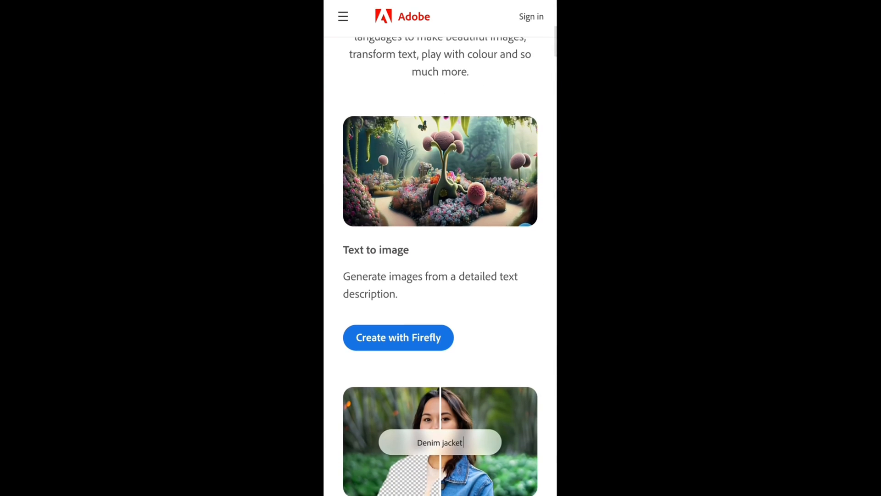
pyautogui.scroll(-3)
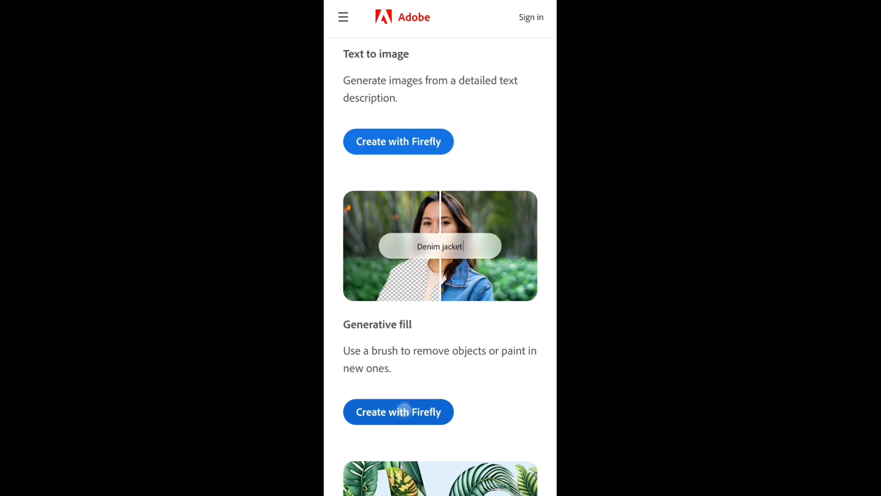
pyautogui.click(398, 411)
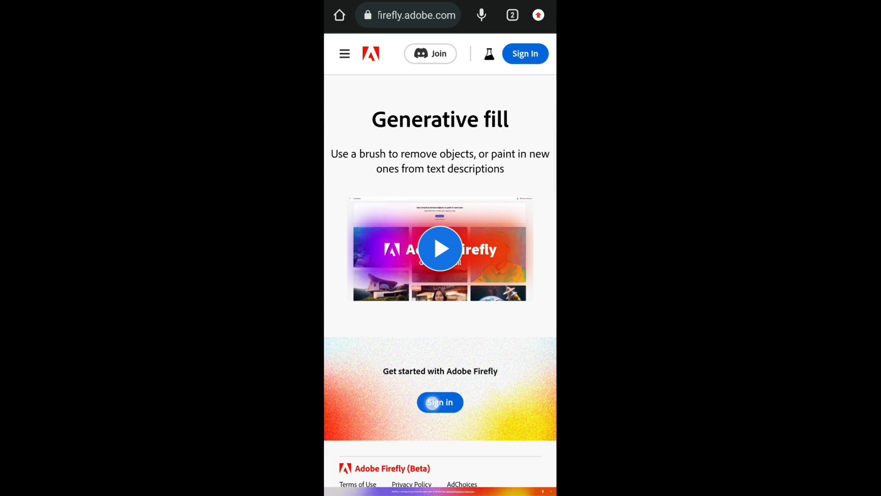
# Sign in with an Adobe account and enter name and date of birth to create the profile.
pyautogui.click(440, 402)
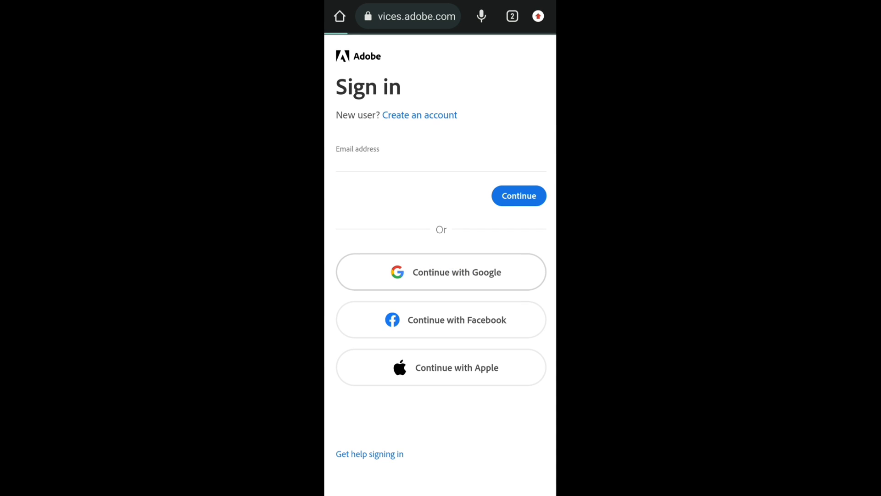
pyautogui.click(441, 272)
pyautogui.write('R k')
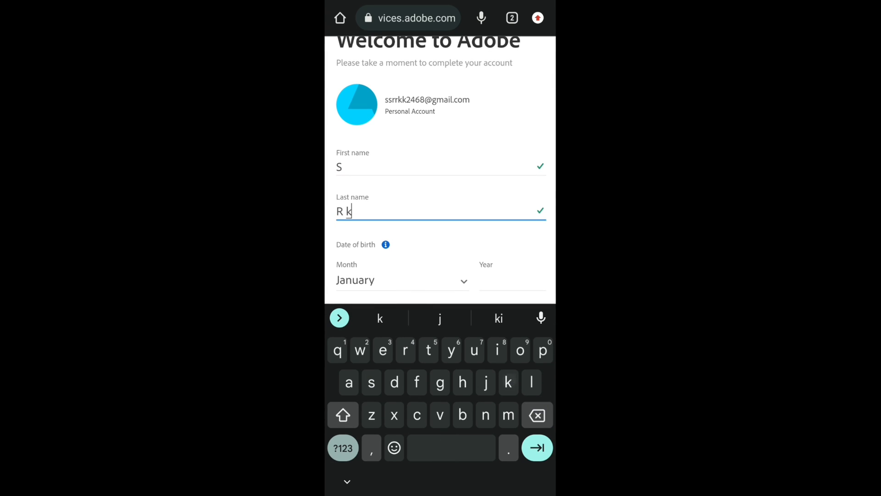
pyautogui.click(403, 280)
pyautogui.write('2000')
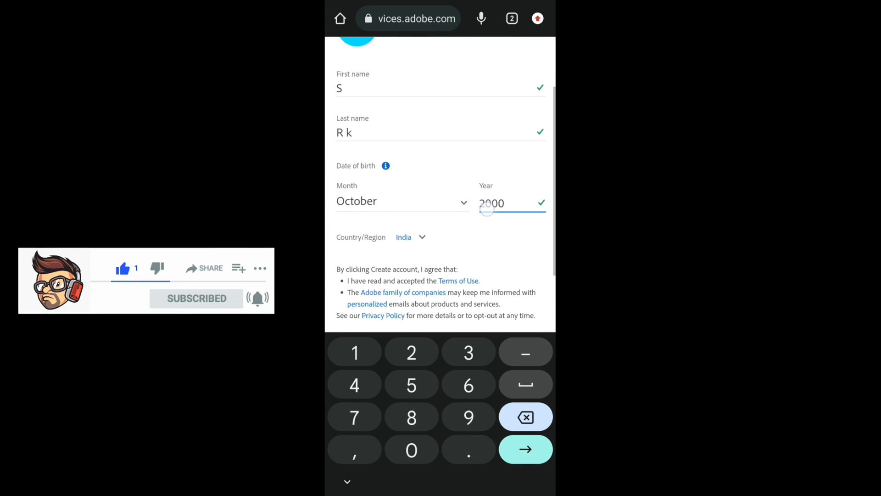
pyautogui.scroll(-3)
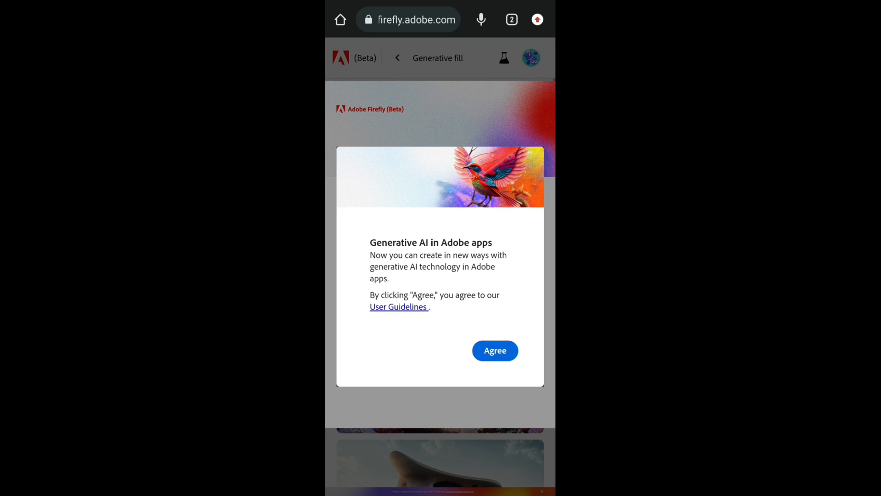
# Agree to the generative AI guidelines, skip the tour, and upload the woman's photo.
pyautogui.click(495, 351)
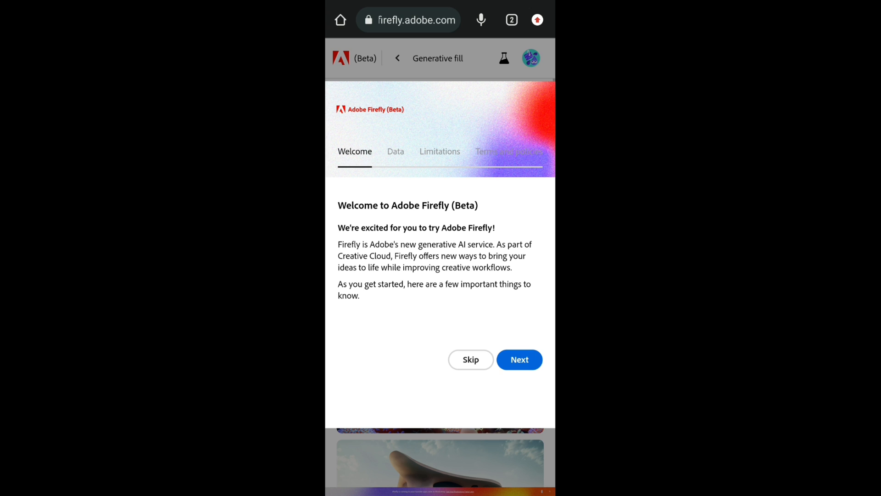
pyautogui.click(470, 359)
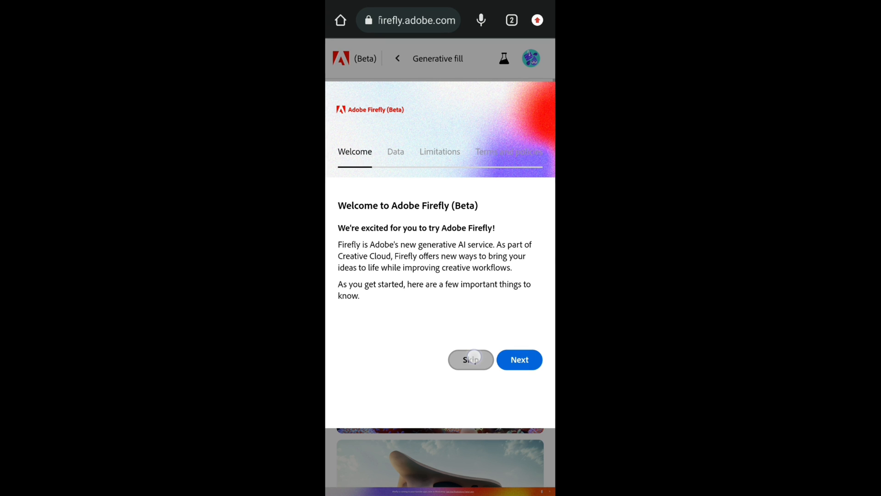
pyautogui.click(471, 360)
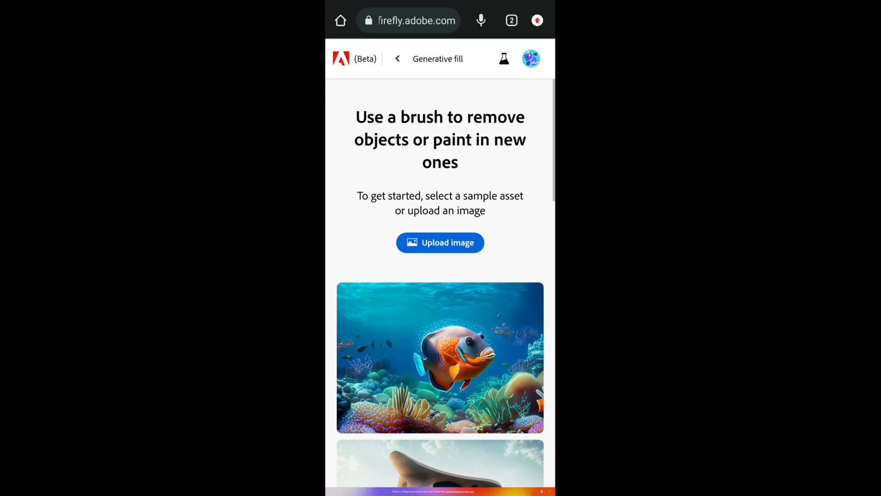
pyautogui.click(441, 242)
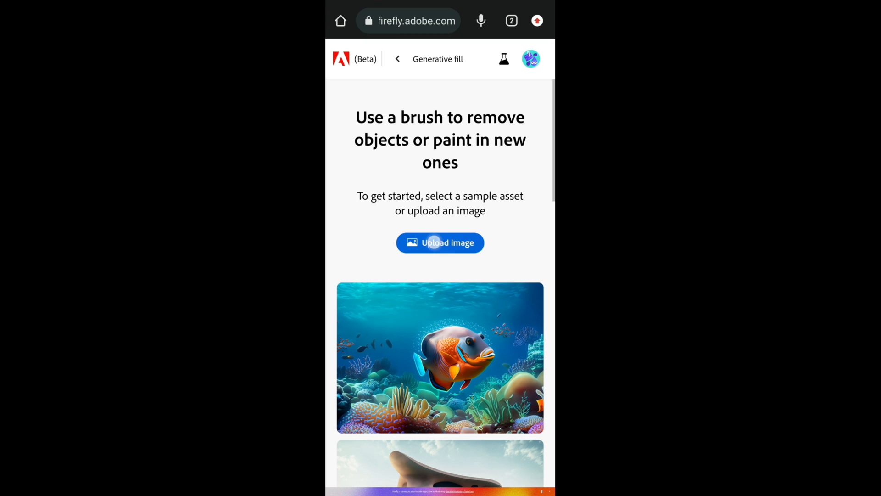
pyautogui.click(440, 243)
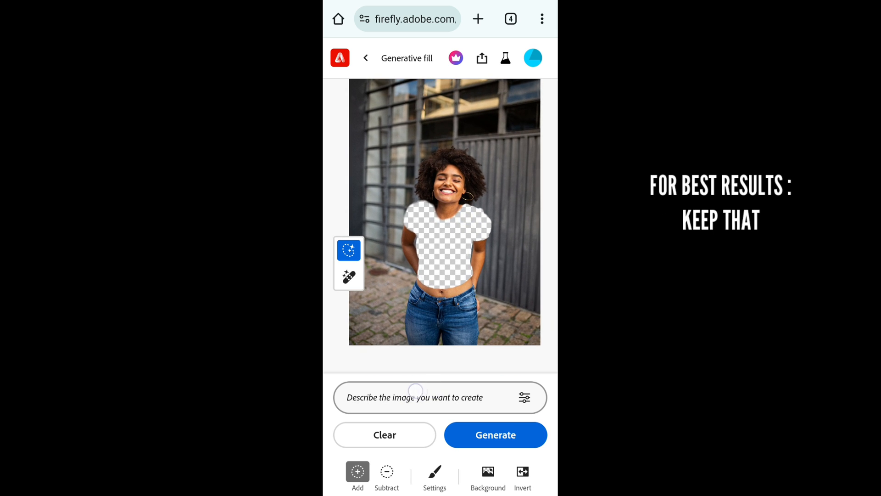
# Enter a dress description beginning 'Very' and generate a new top for the brushed torso.
pyautogui.click(440, 397)
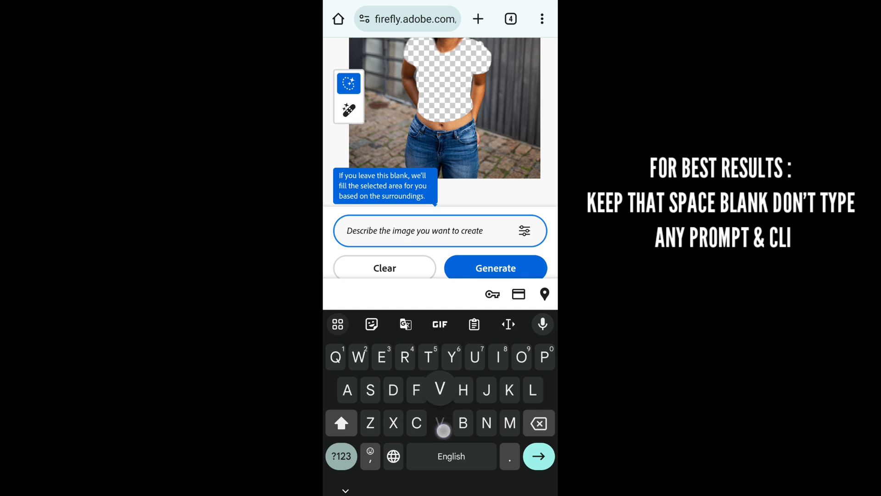
pyautogui.write('Very very beautiful dress')
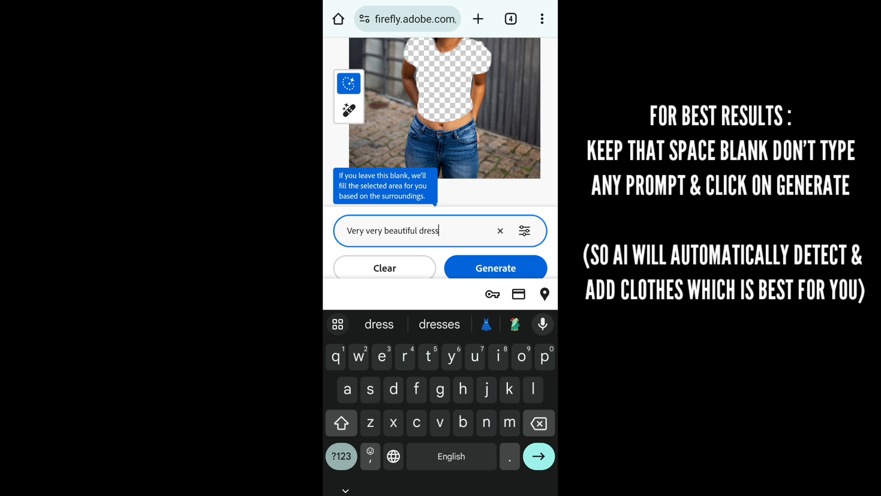
pyautogui.click(496, 268)
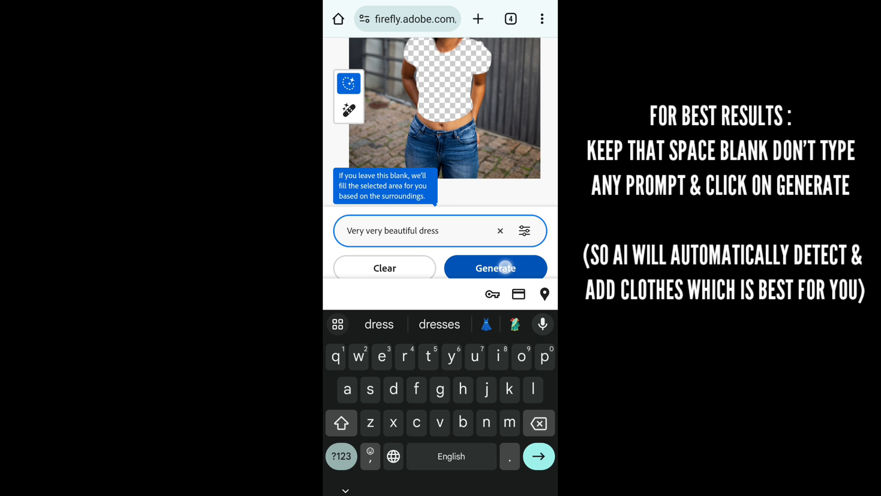
pyautogui.click(496, 268)
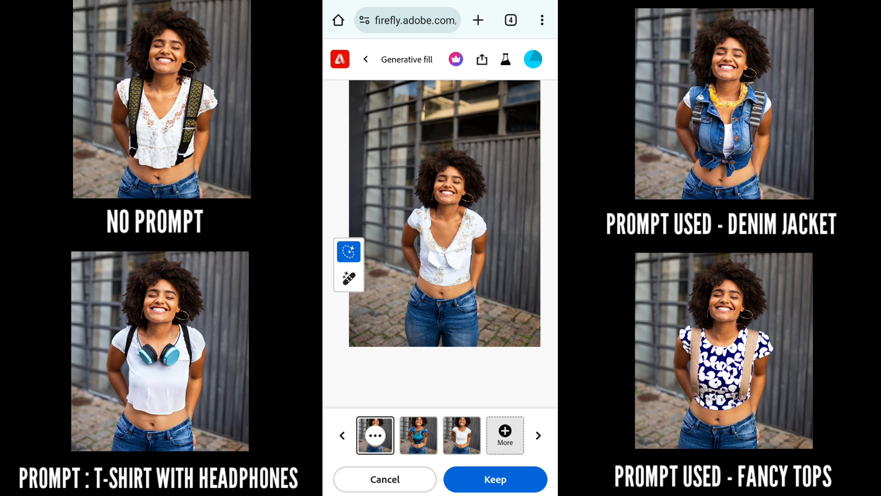
# Keep the second variation, the blue sequined top, and bring up the export options.
pyautogui.click(418, 435)
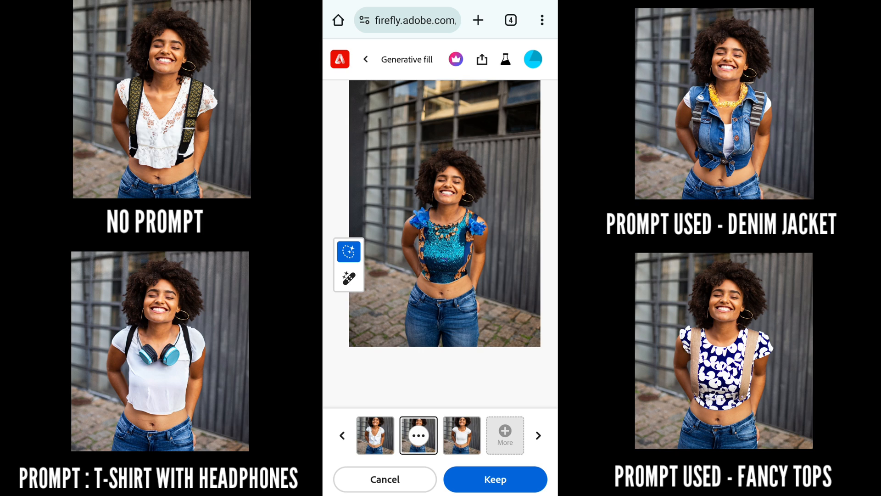
pyautogui.click(495, 478)
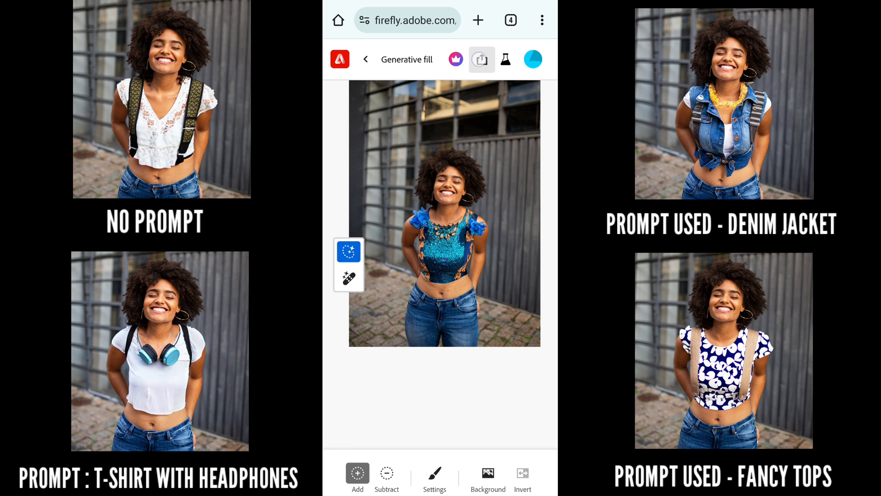
pyautogui.click(481, 59)
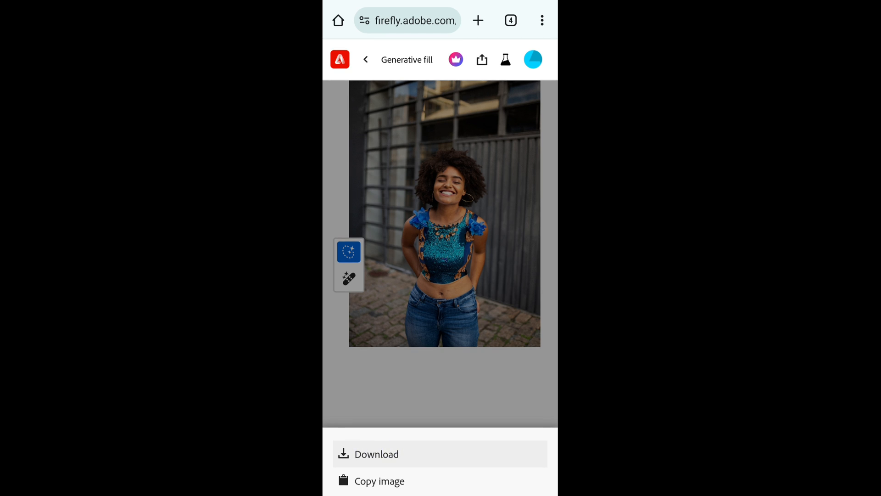
# Download the image, ticking Don't show this again on the transparency notice before continuing.
pyautogui.click(376, 454)
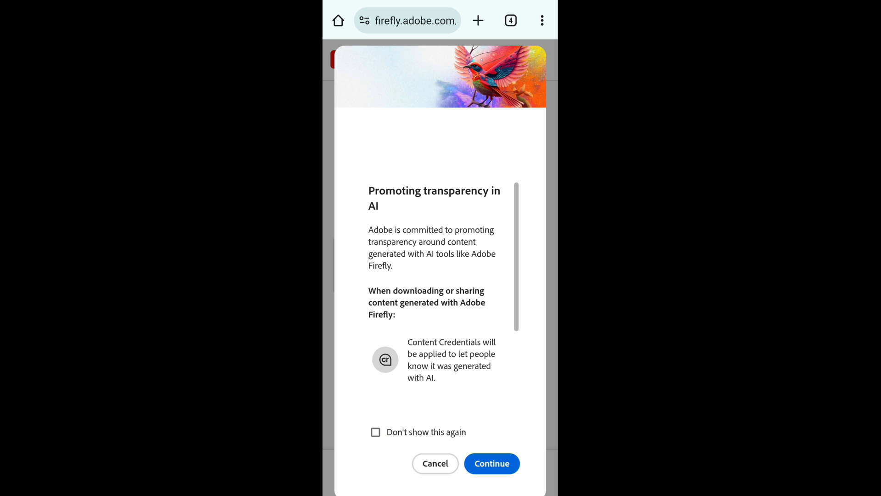
pyautogui.click(375, 431)
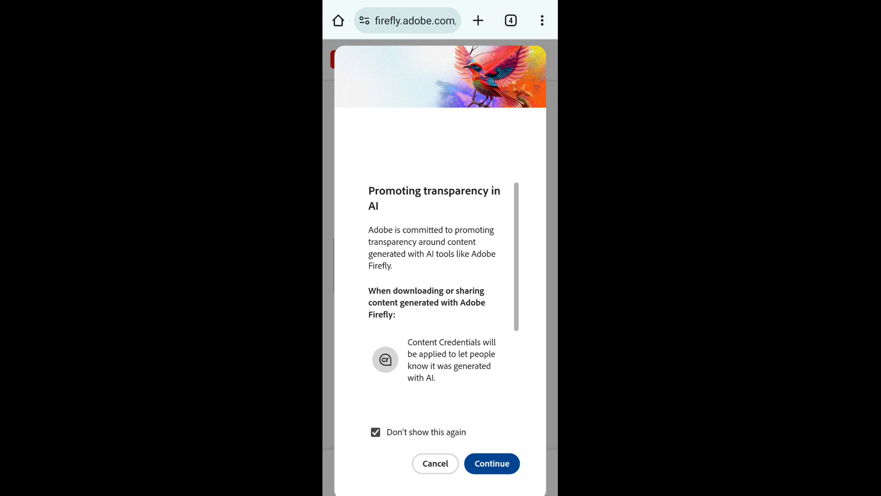
pyautogui.click(491, 463)
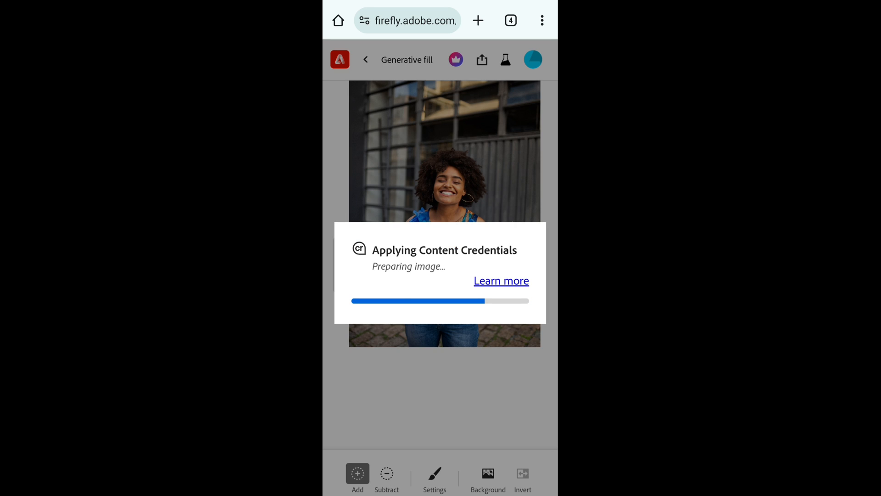